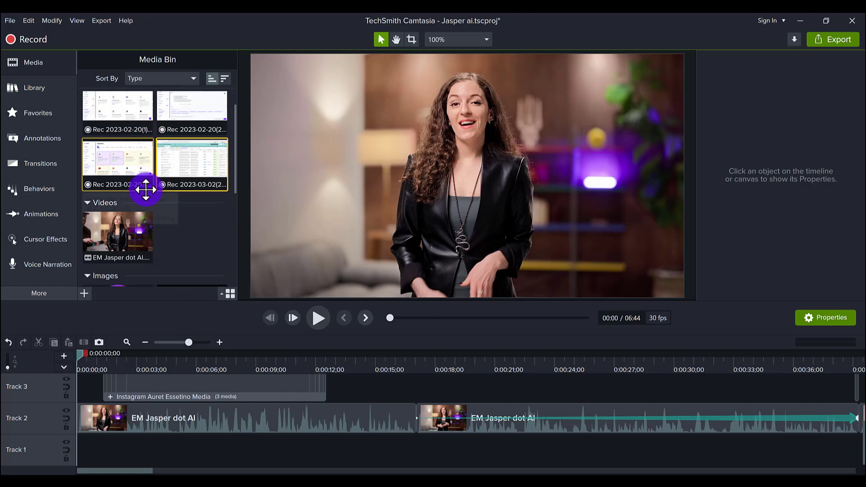
mouse_move(118, 236)
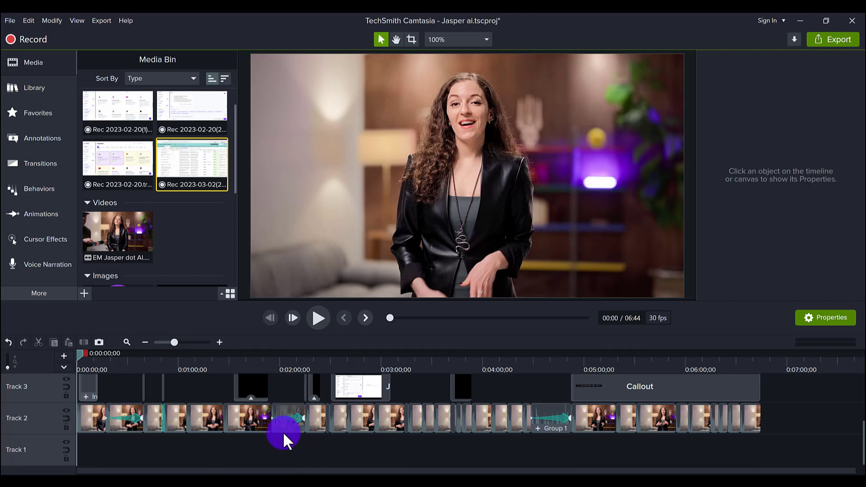
mouse_move(281, 440)
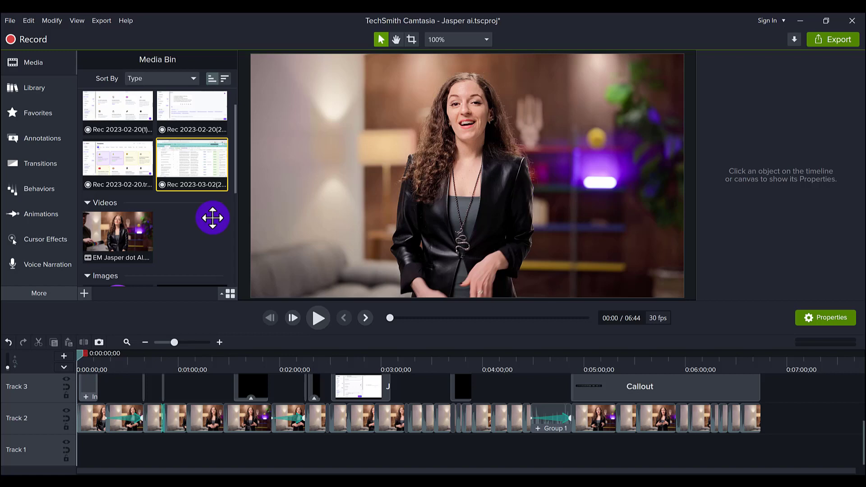
mouse_move(201, 236)
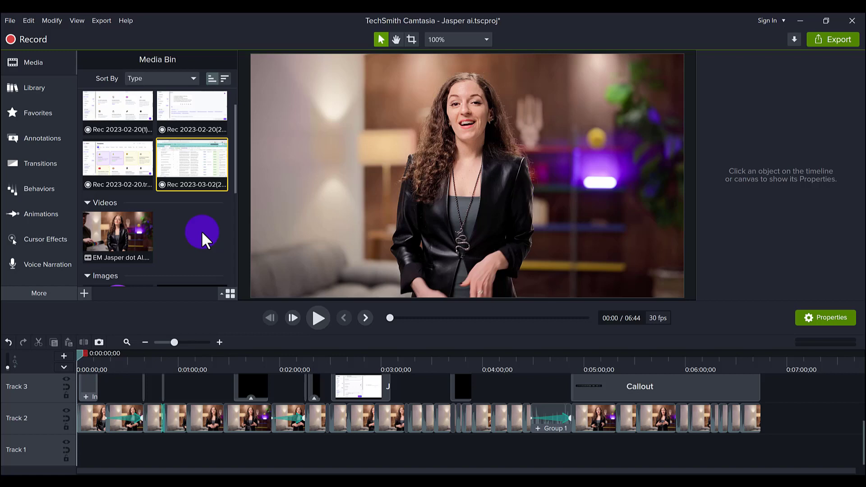
mouse_move(227, 391)
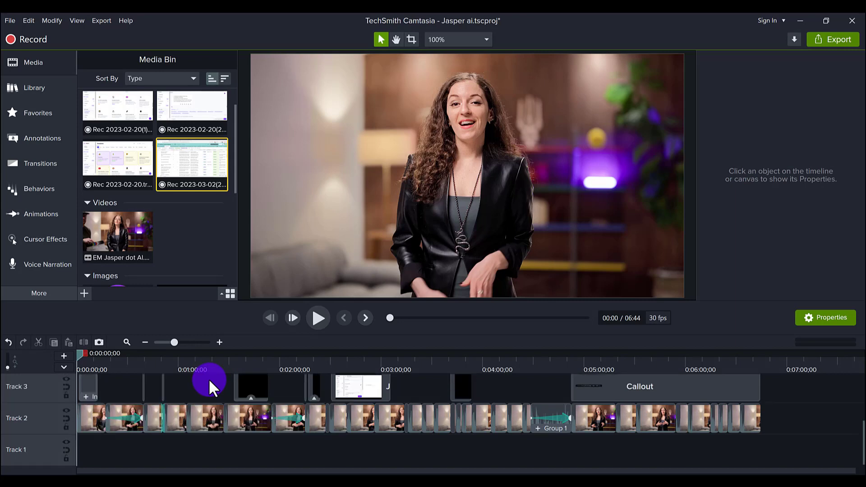
mouse_move(639, 387)
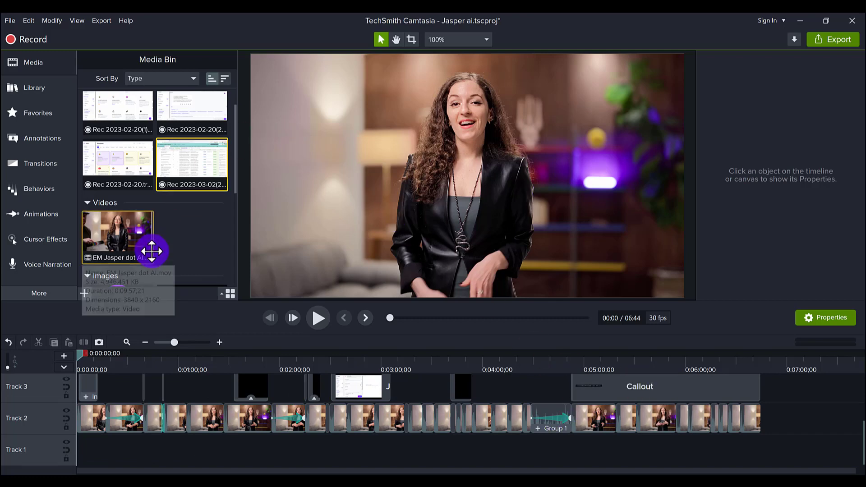
mouse_move(177, 243)
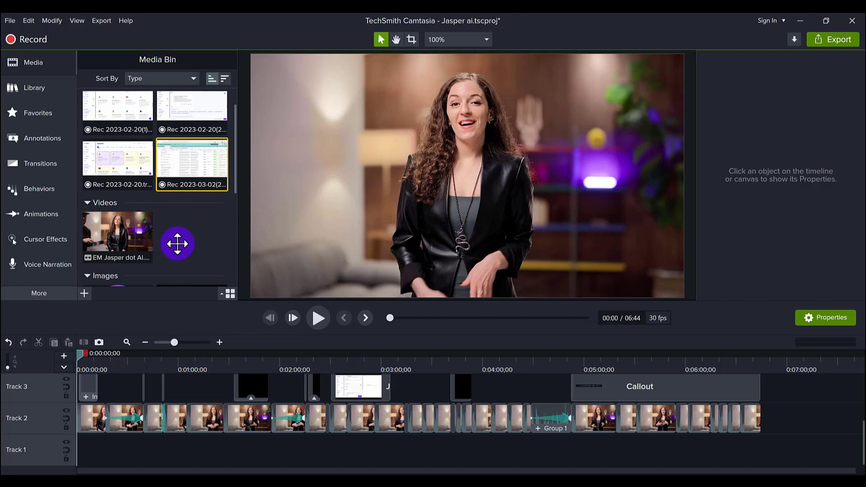
mouse_move(177, 246)
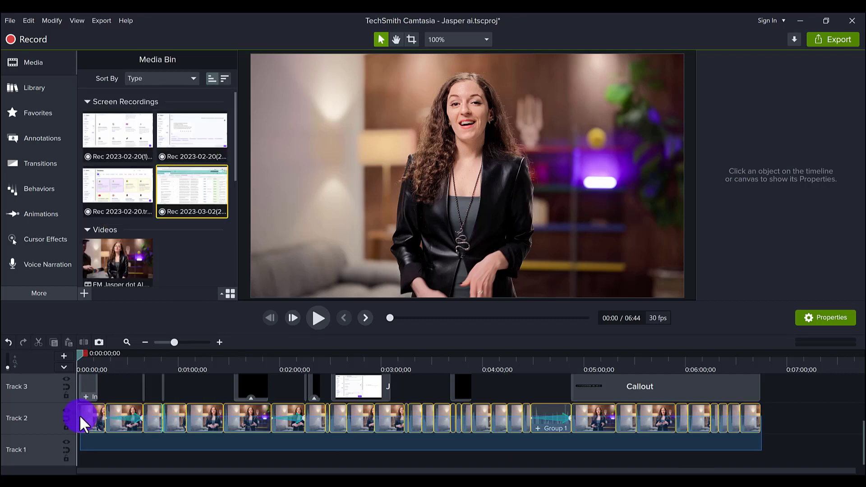
click(89, 422)
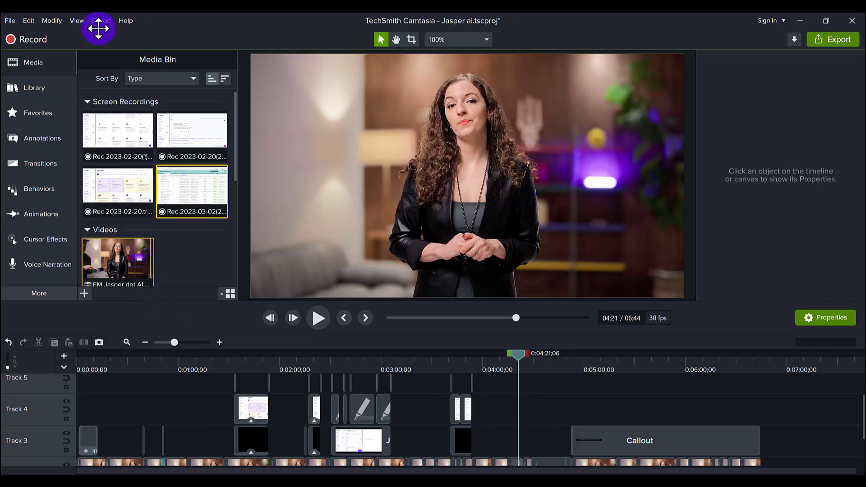
mouse_move(162, 31)
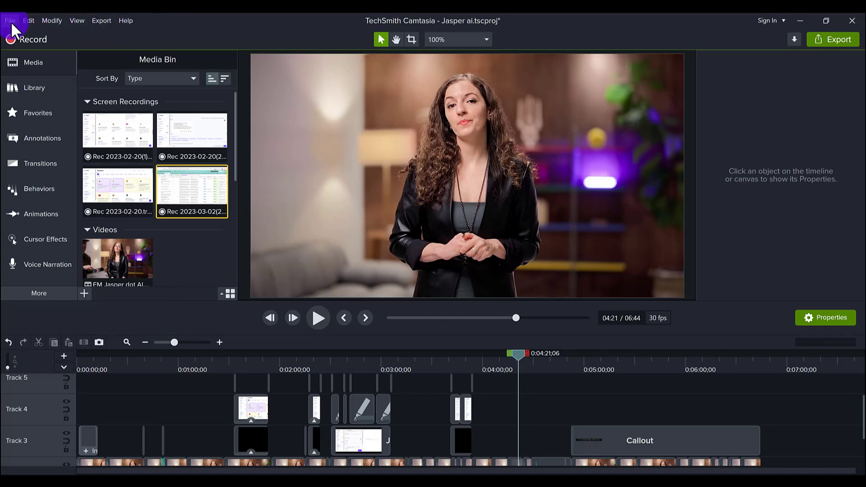
- Apply a 4K UHD 3840x2160 canvas at 60 fps in Project Settings
click(13, 20)
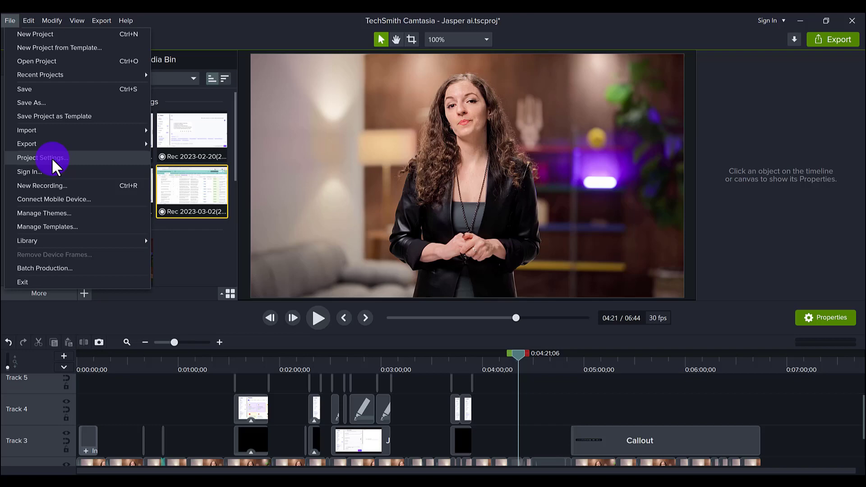
click(40, 157)
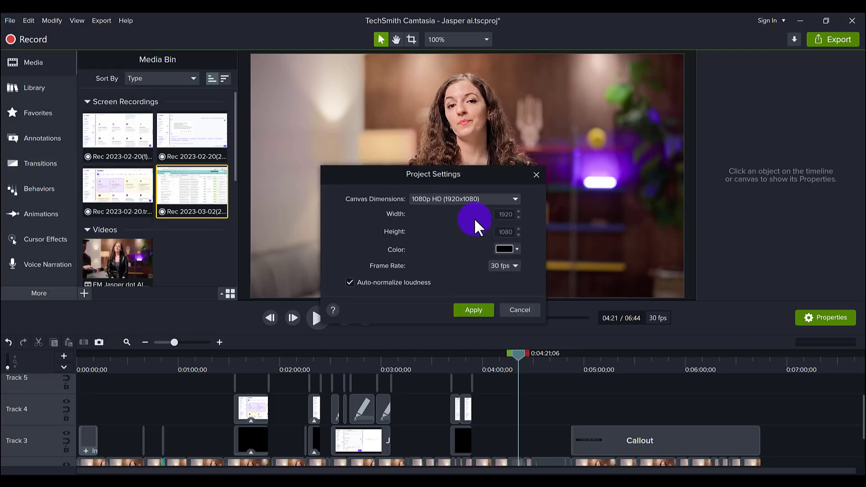
mouse_move(492, 210)
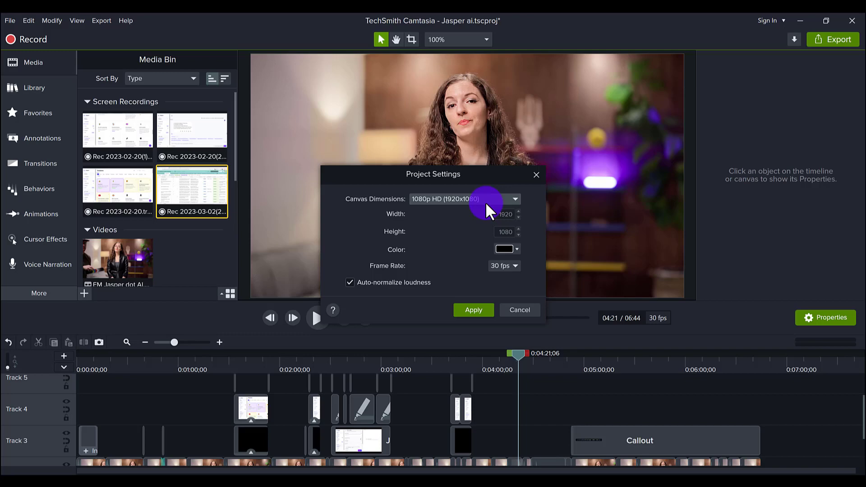
click(513, 198)
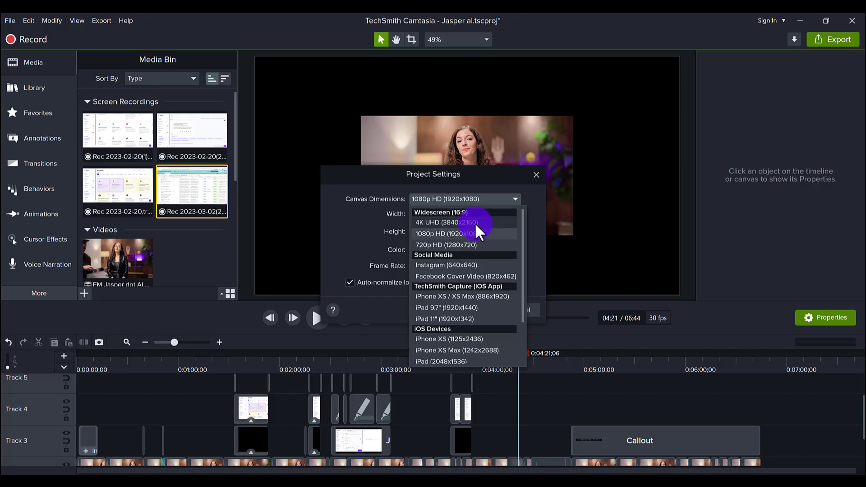
click(445, 221)
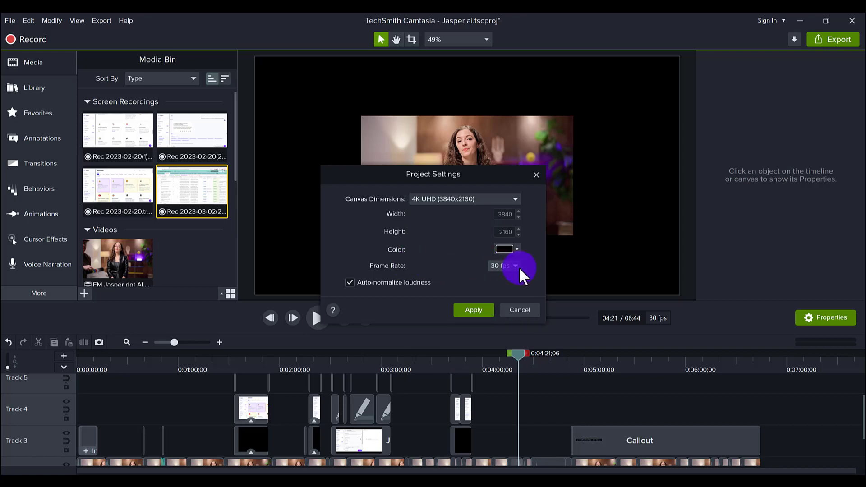
click(516, 265)
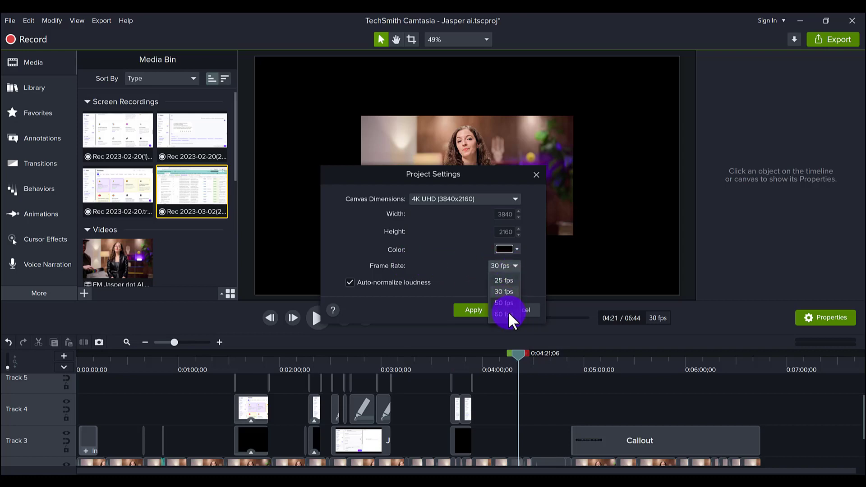
click(503, 311)
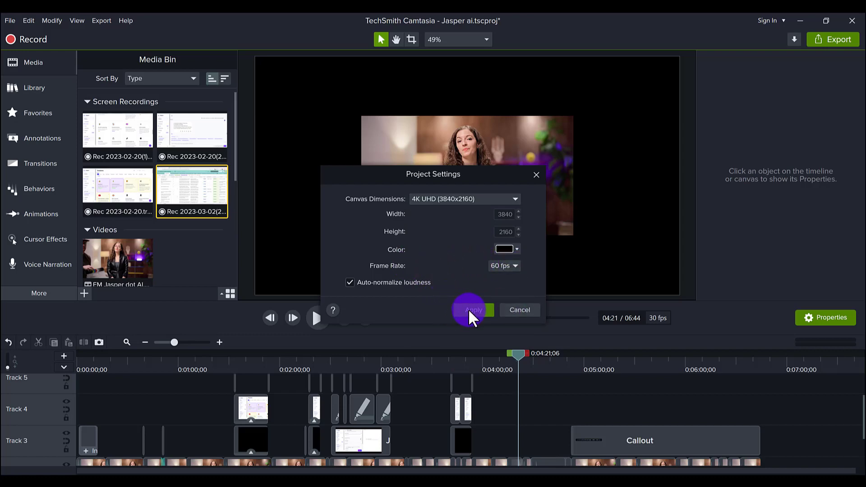
click(474, 311)
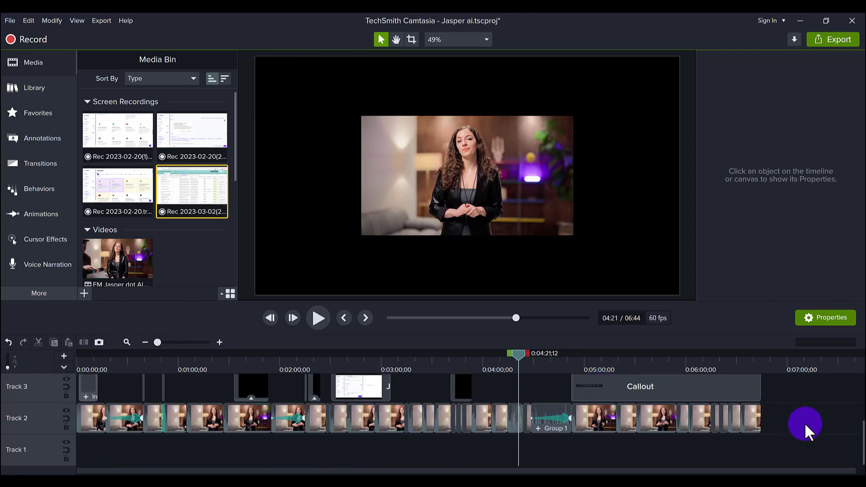
- Select the Track 2 presenter clips and cue the playhead near 6:35 at the project's end
drag(518, 353, 627, 353)
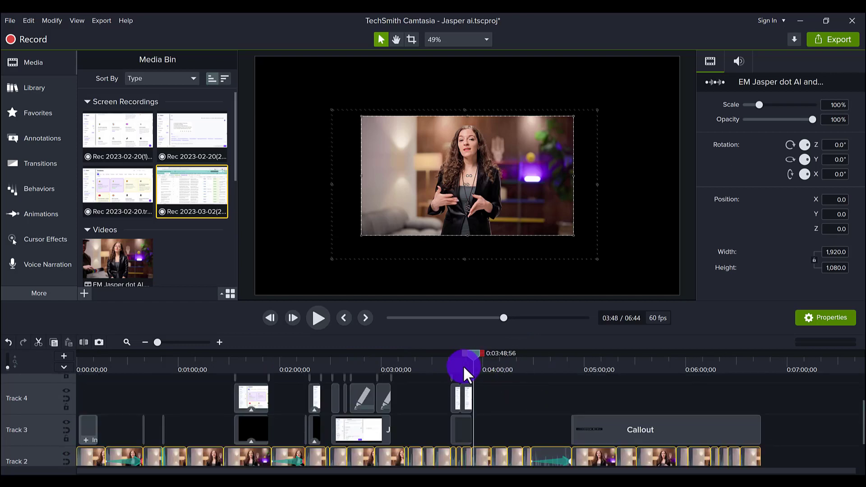
drag(465, 365, 357, 365)
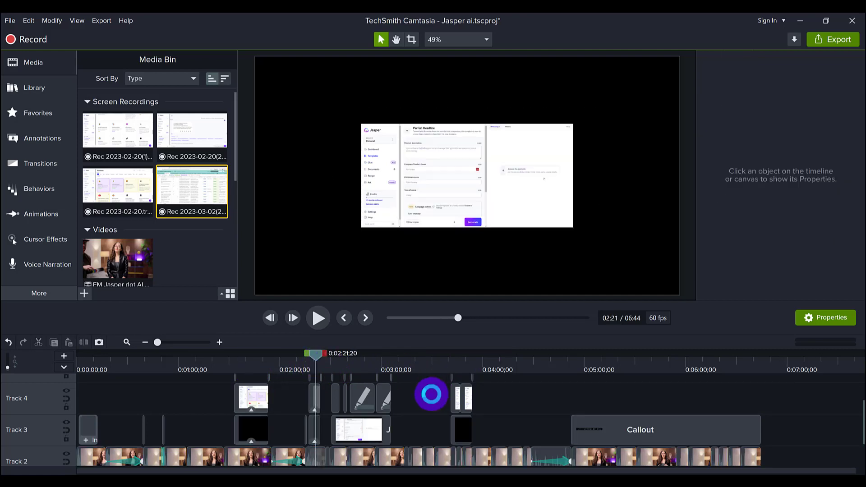
click(11, 20)
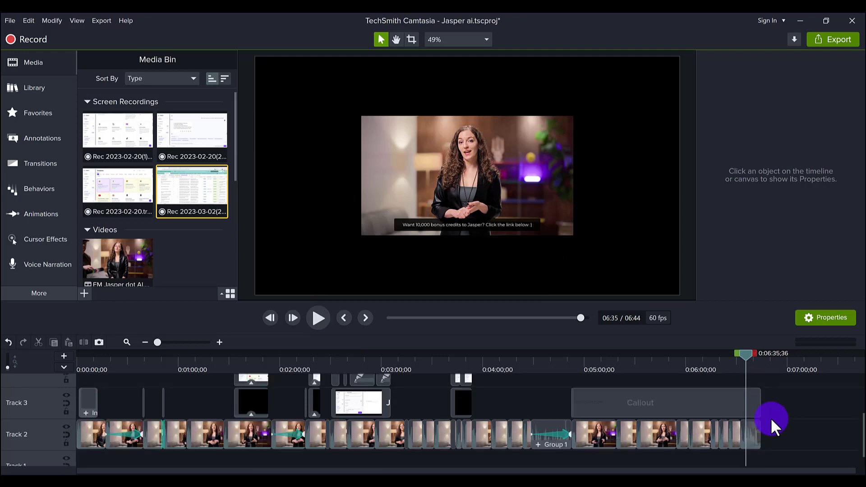
- Scale the EM Jasper dot AI clip to 100% (3840×2160) using its canvas corner handles
click(758, 439)
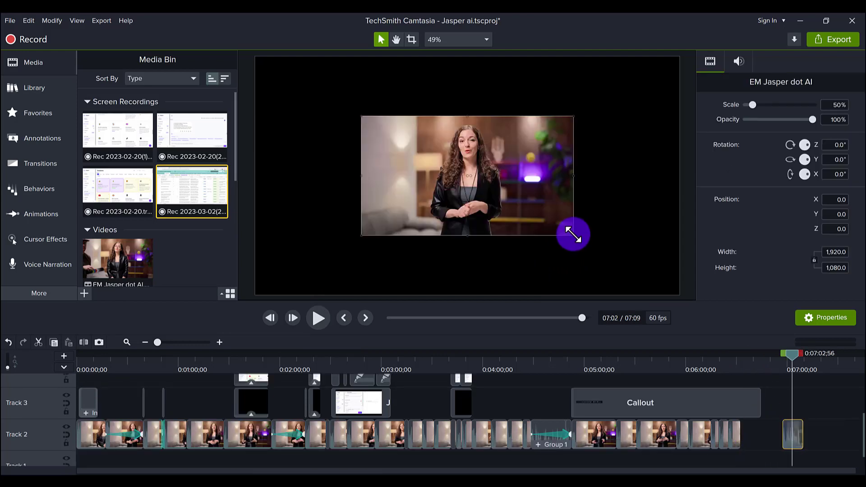
drag(572, 233, 677, 293)
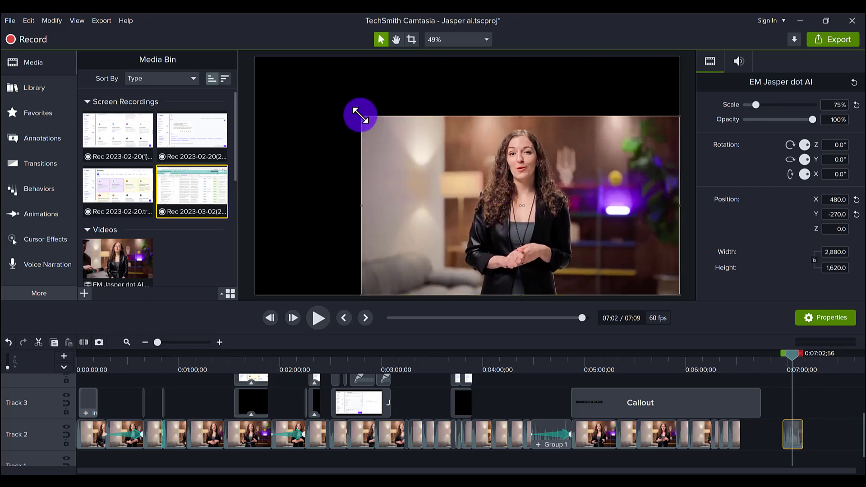
drag(360, 114, 254, 70)
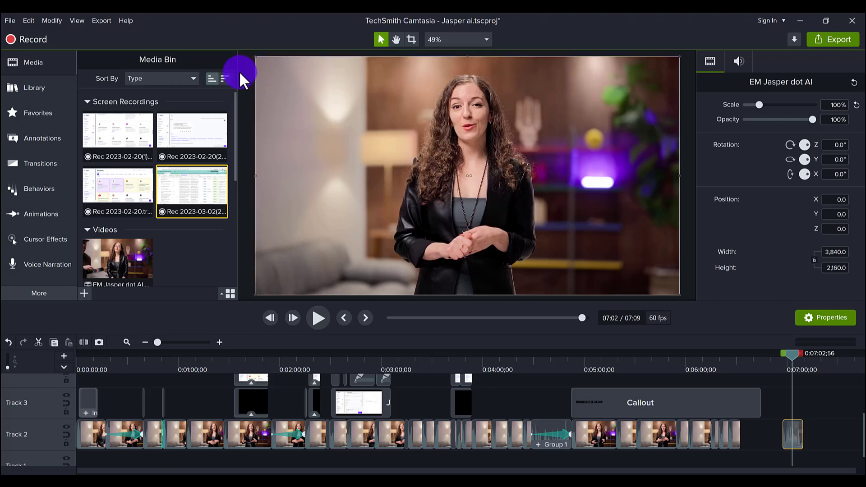
mouse_move(300, 138)
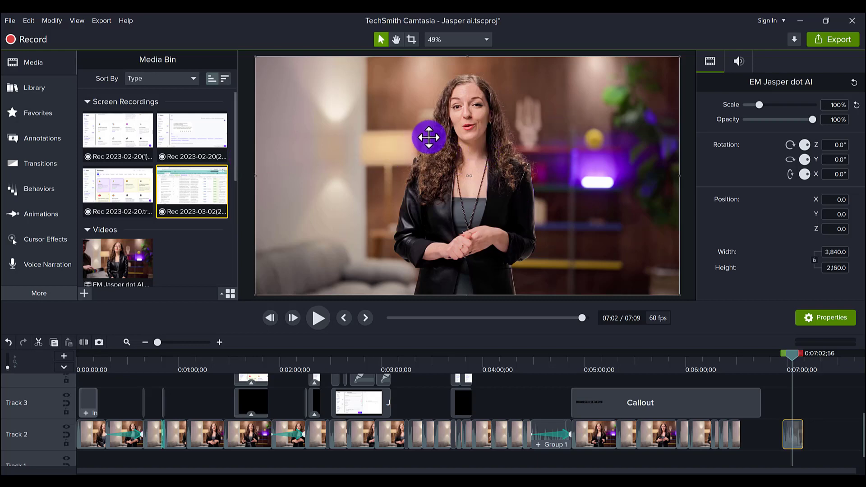
mouse_move(249, 140)
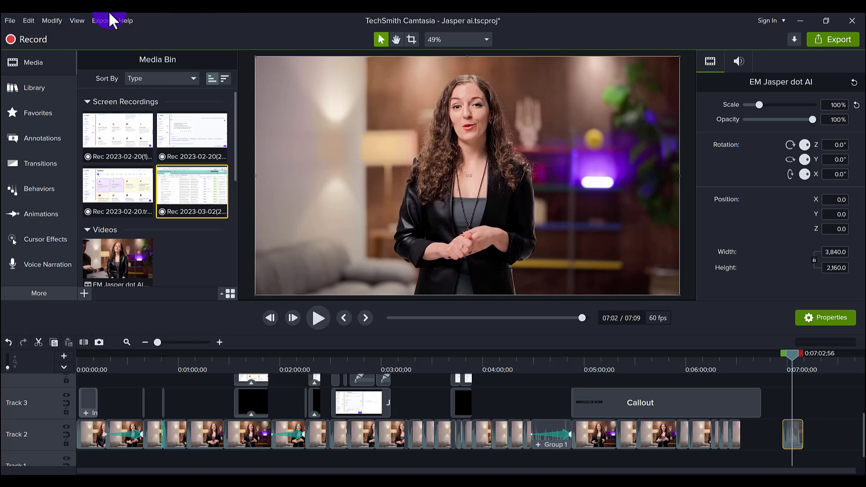
- Export to Local File and choose Custom production settings in the Production Wizard
click(101, 20)
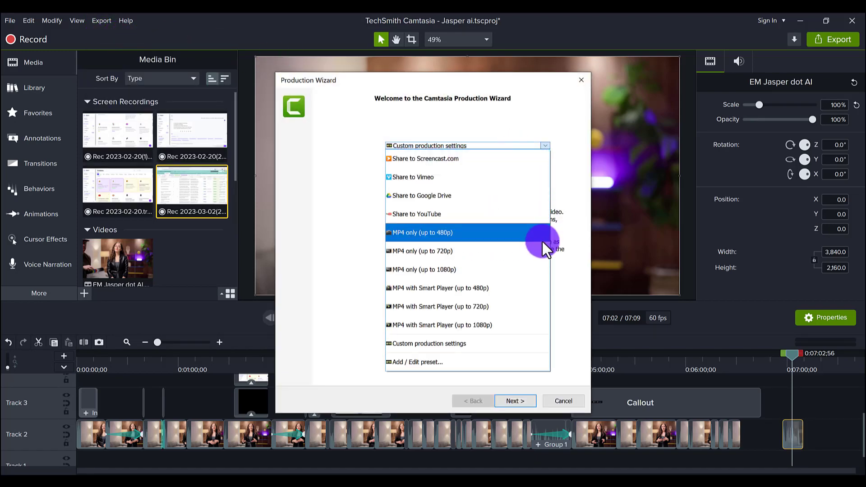
mouse_move(508, 351)
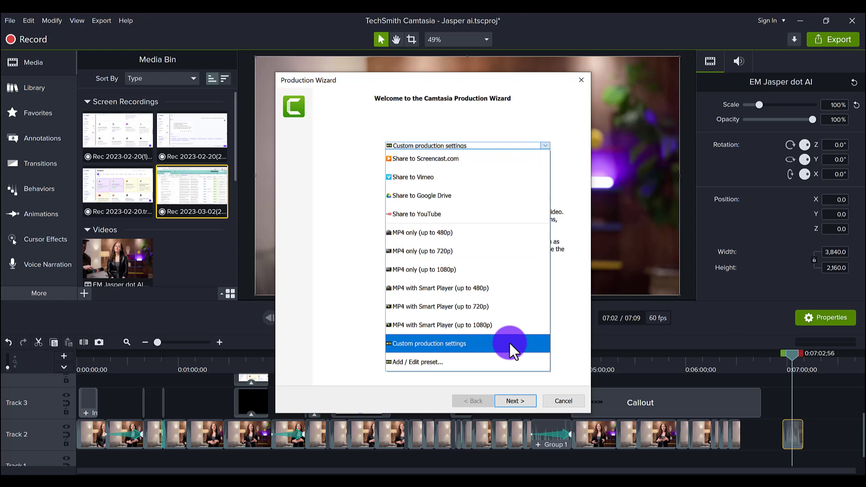
mouse_move(439, 276)
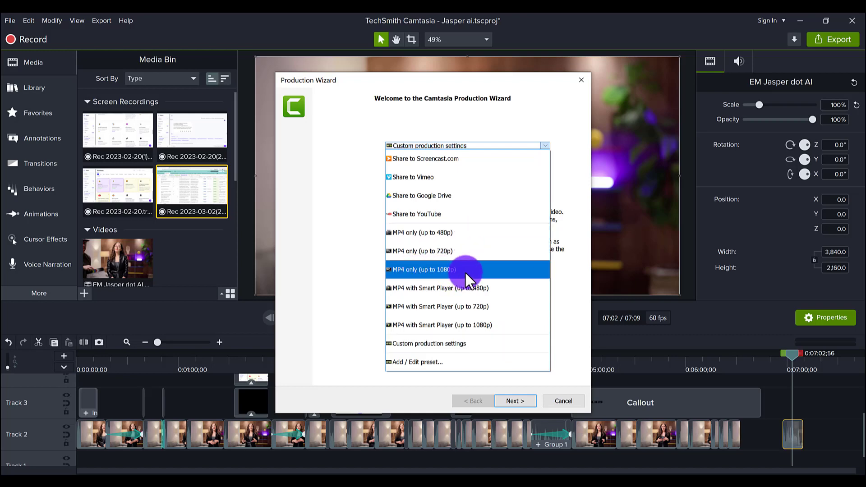
mouse_move(409, 354)
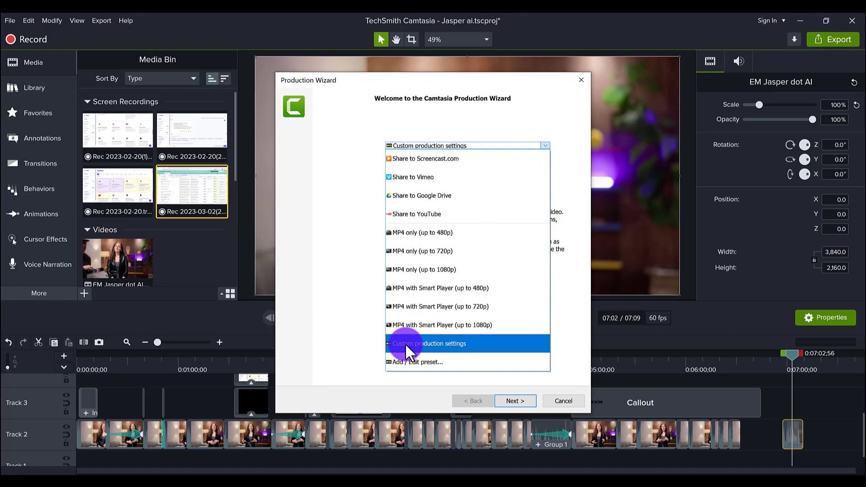
click(514, 401)
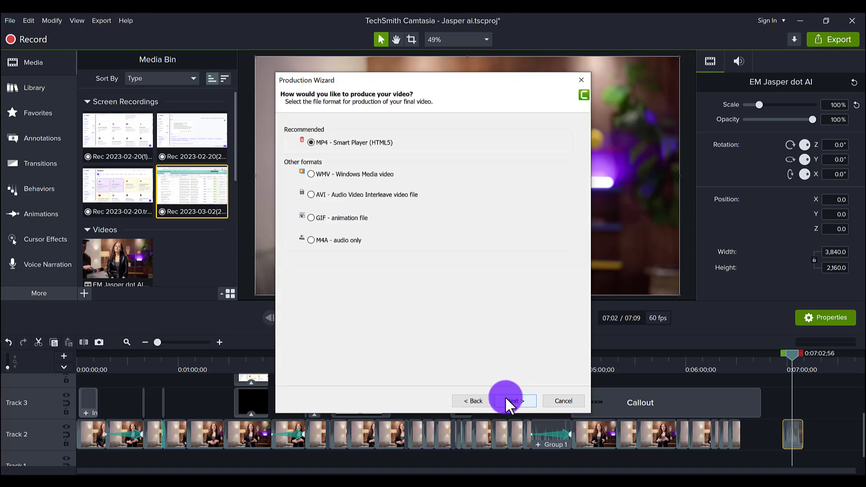
- Keep MP4 Smart Player, verify 3840×2160 size and 60 fps, and continue to video options
click(514, 400)
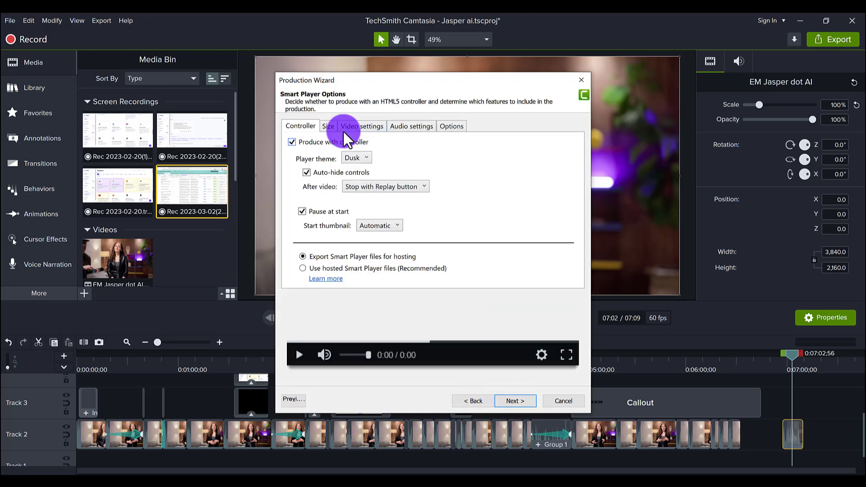
click(361, 125)
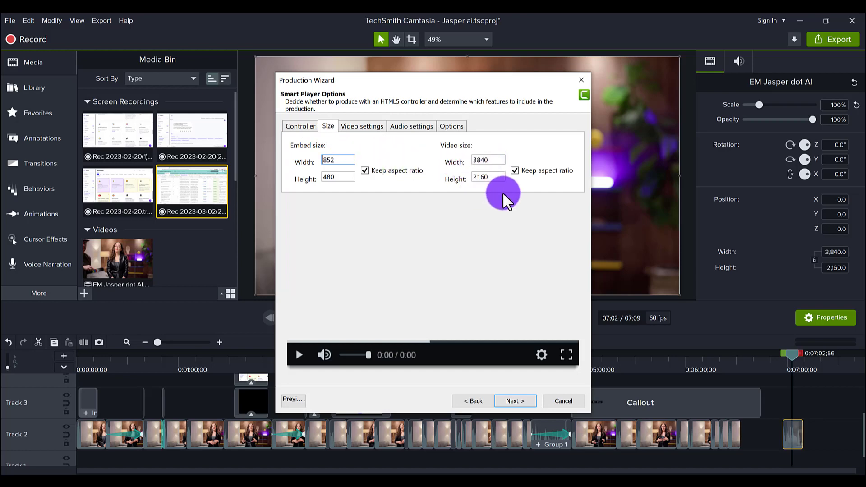
click(362, 126)
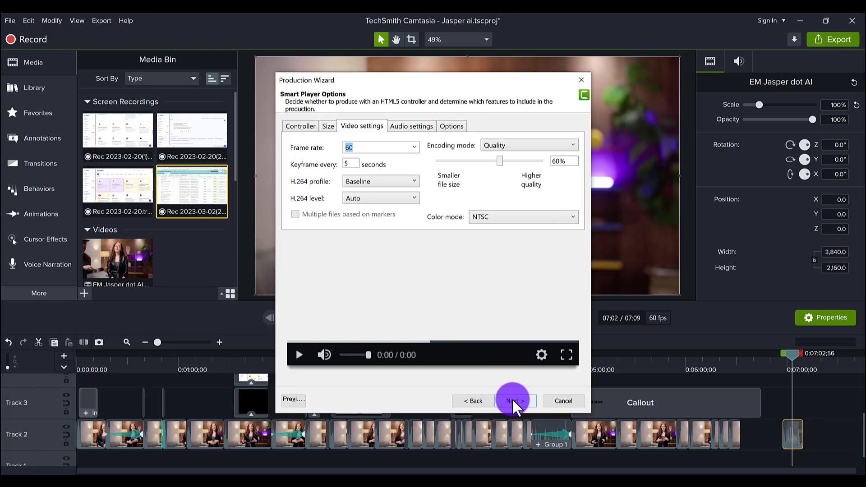
click(515, 400)
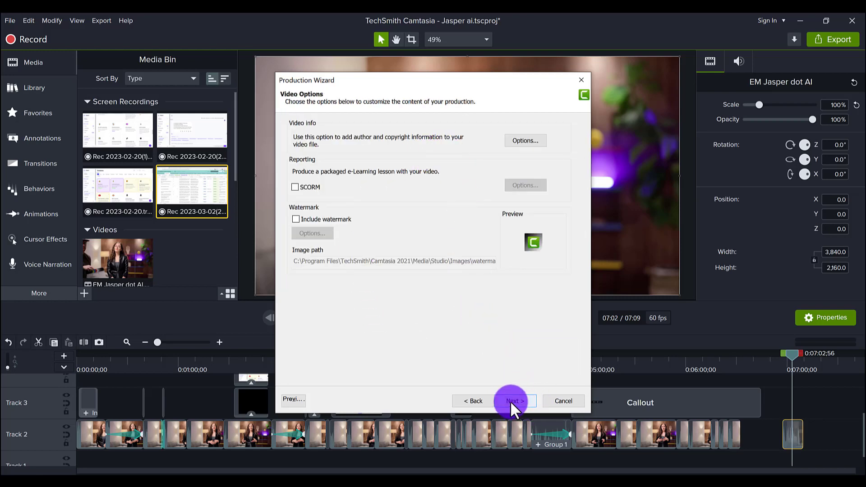
- Reach Produce Video with output named Jasper ai on Desktop, then close the wizard
click(515, 400)
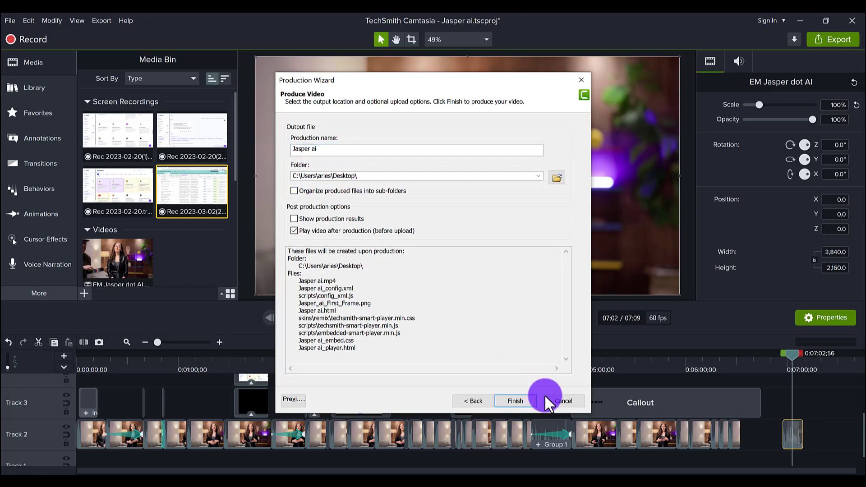
mouse_move(517, 204)
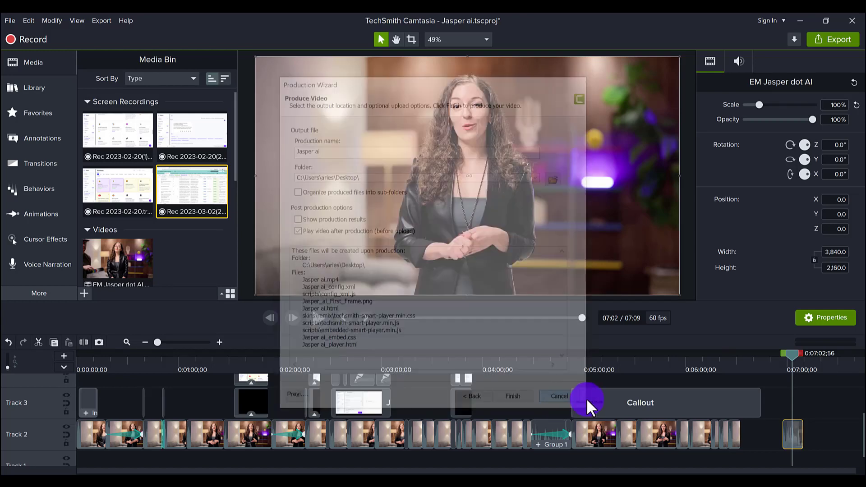
click(558, 396)
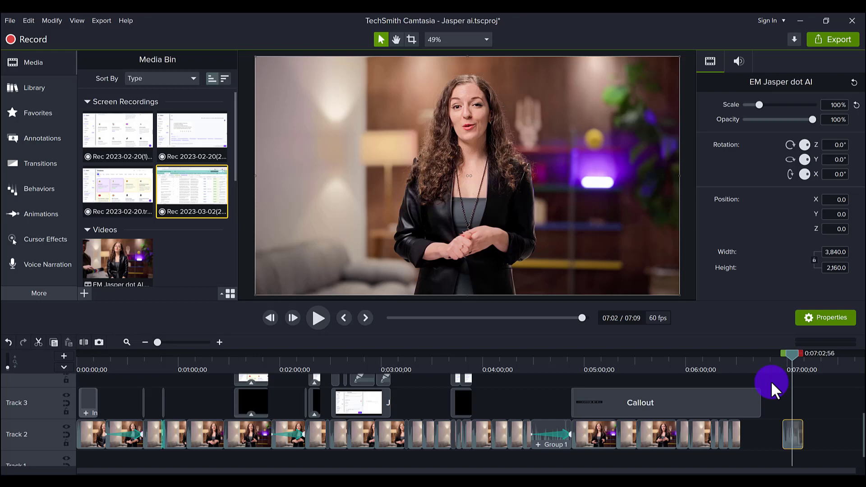